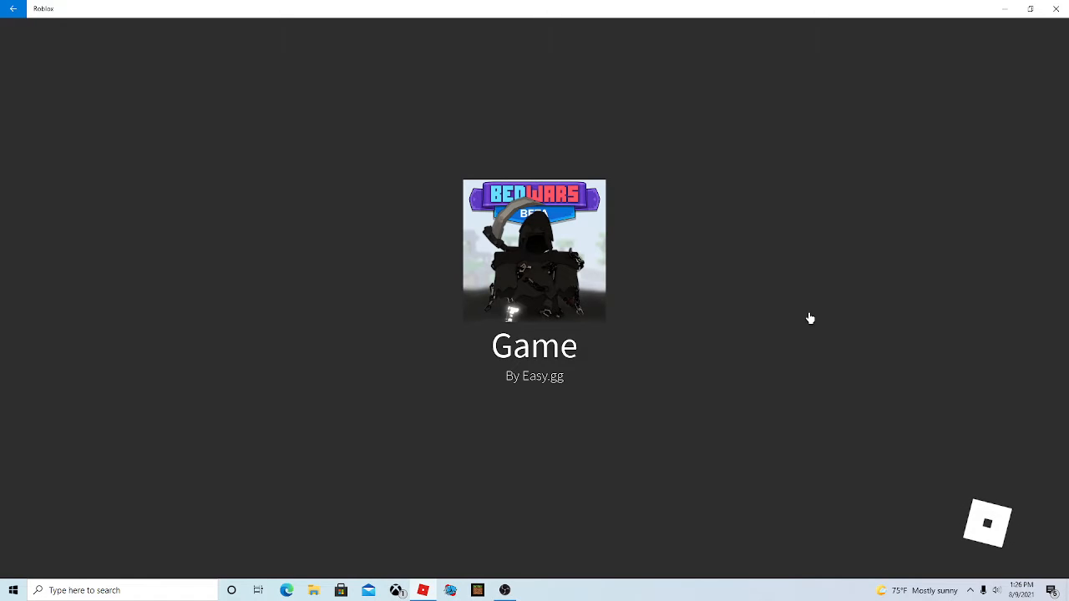
mouse_move(355, 394)
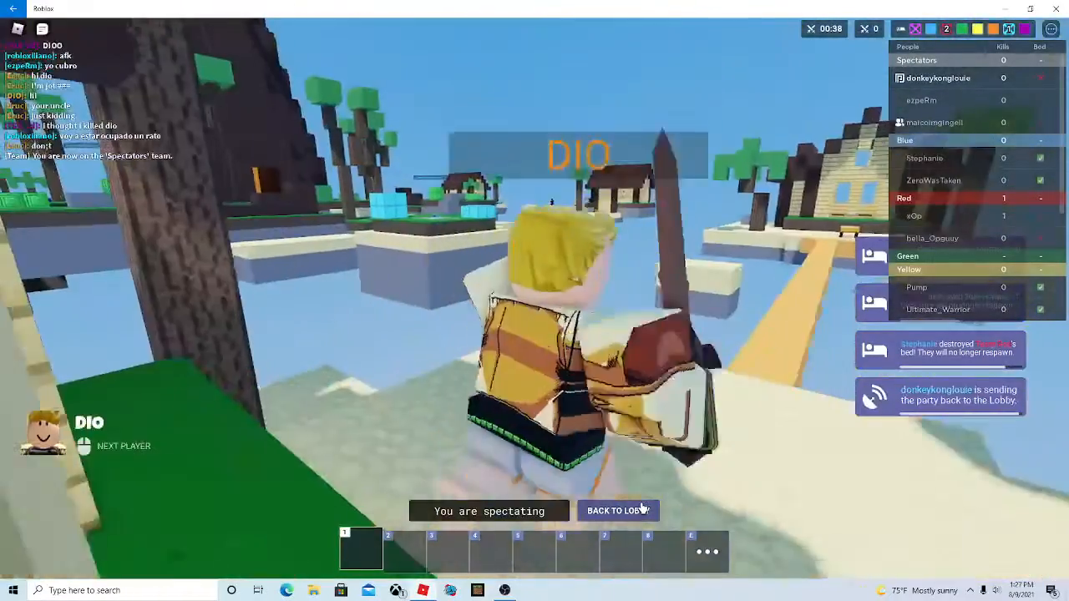
Return to the lobby and start a Bedwars (Solo) custom match setup on Pinefall.
click(618, 510)
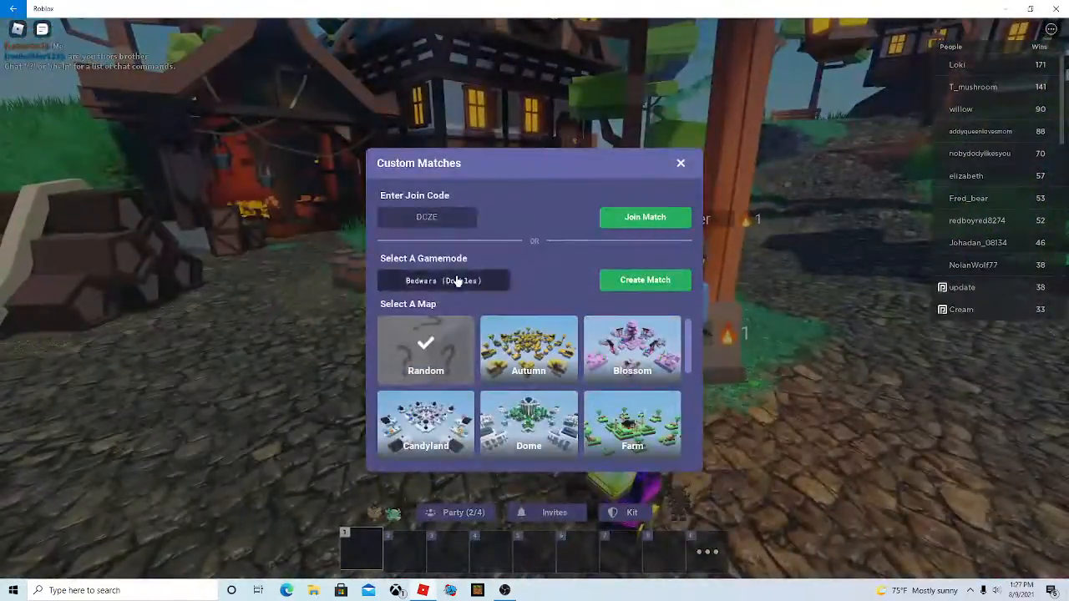
click(444, 281)
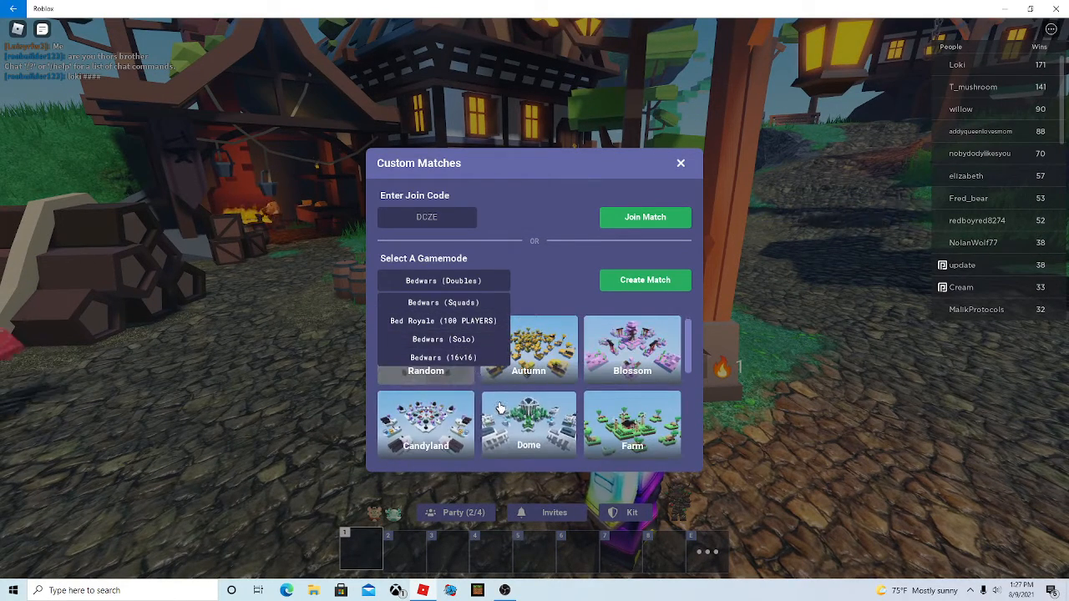
click(443, 339)
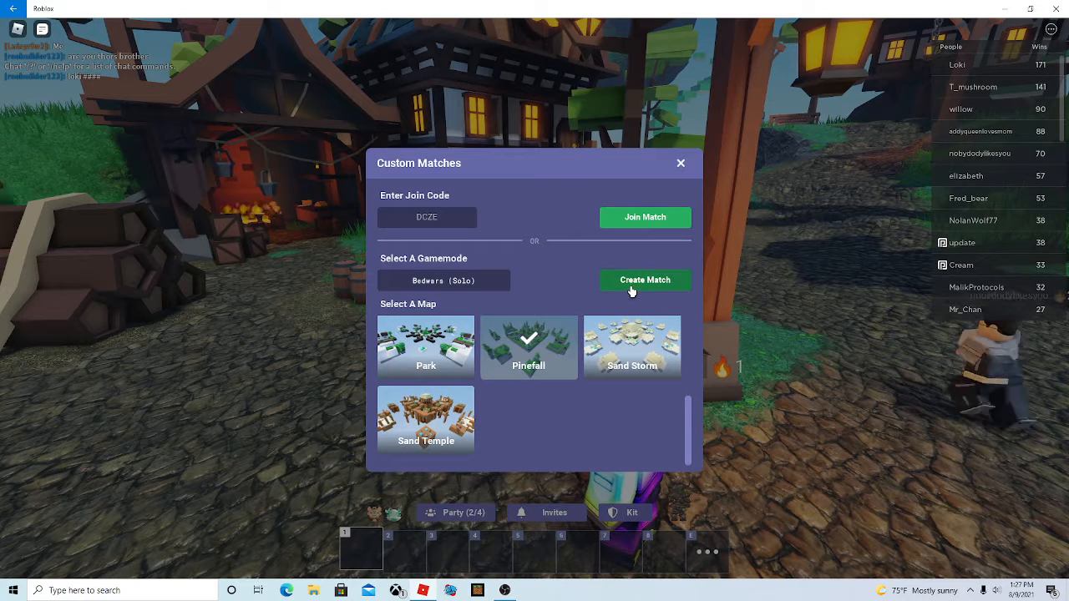
Create the Solo Pinefall match and join the Cyan team.
click(644, 280)
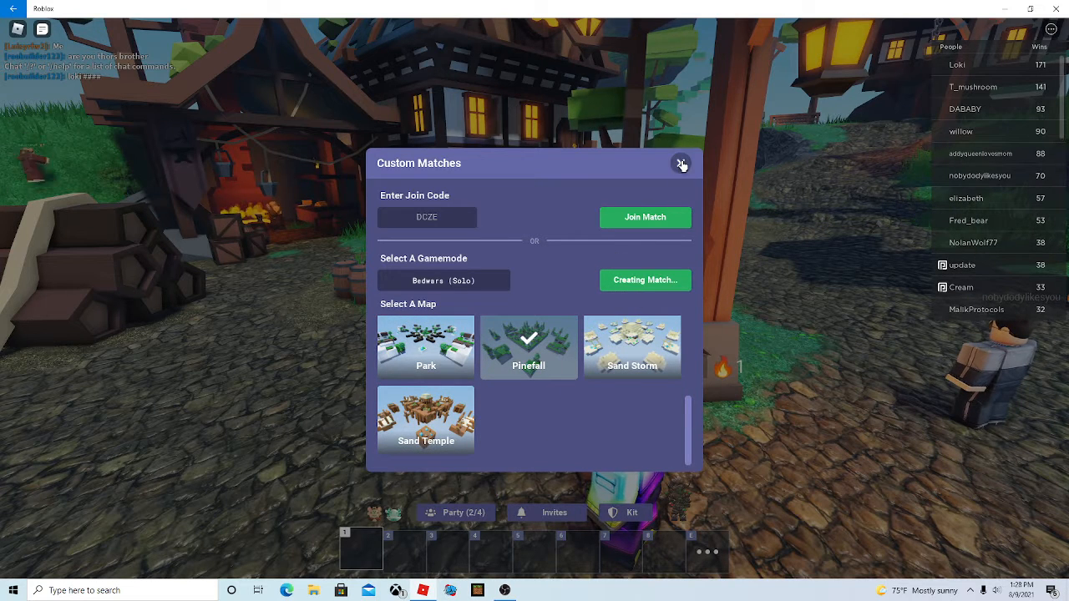
mouse_move(576, 273)
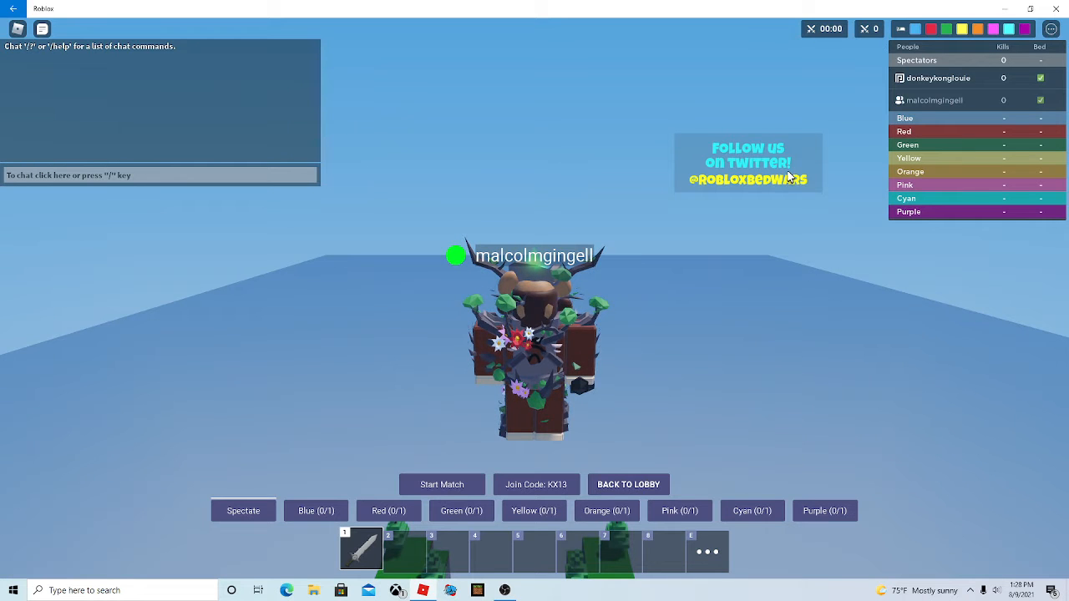
click(750, 510)
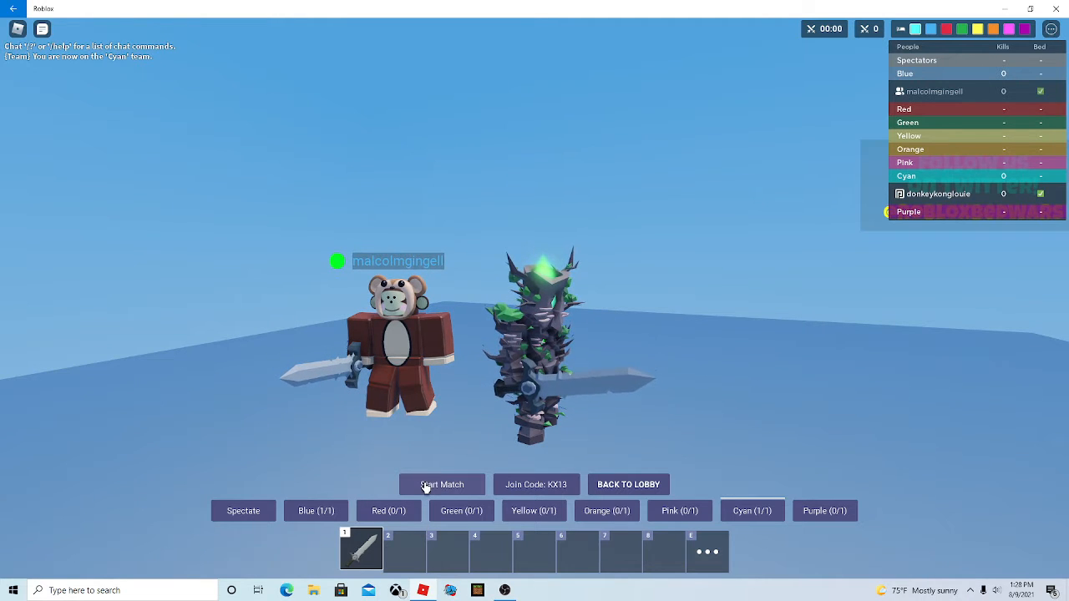
Start the match and buy 16 Wool for 8 Iron at the Item Shop.
click(441, 485)
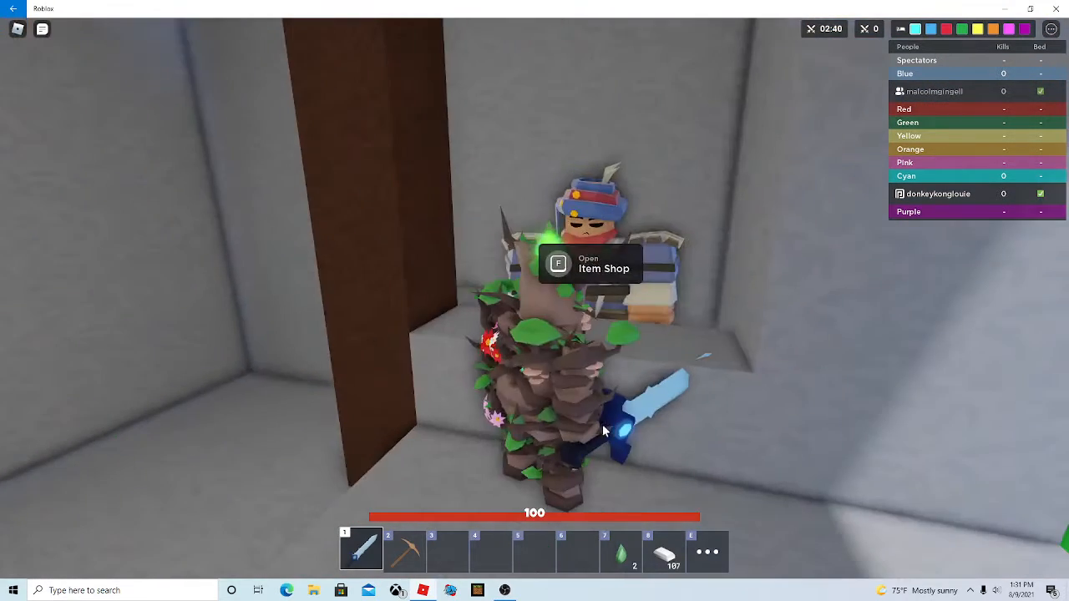
key(f)
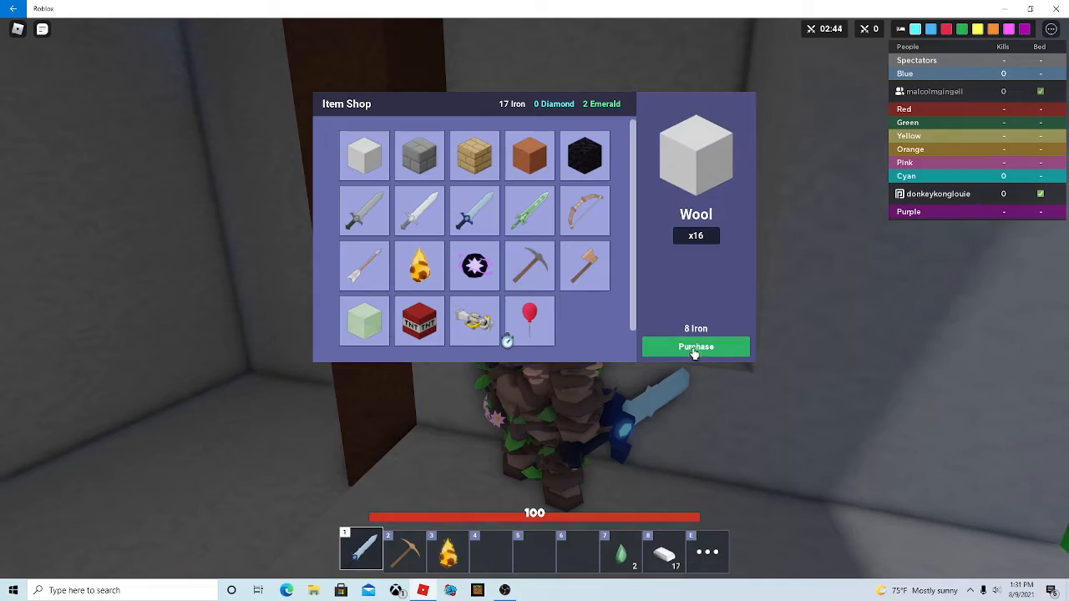
click(696, 346)
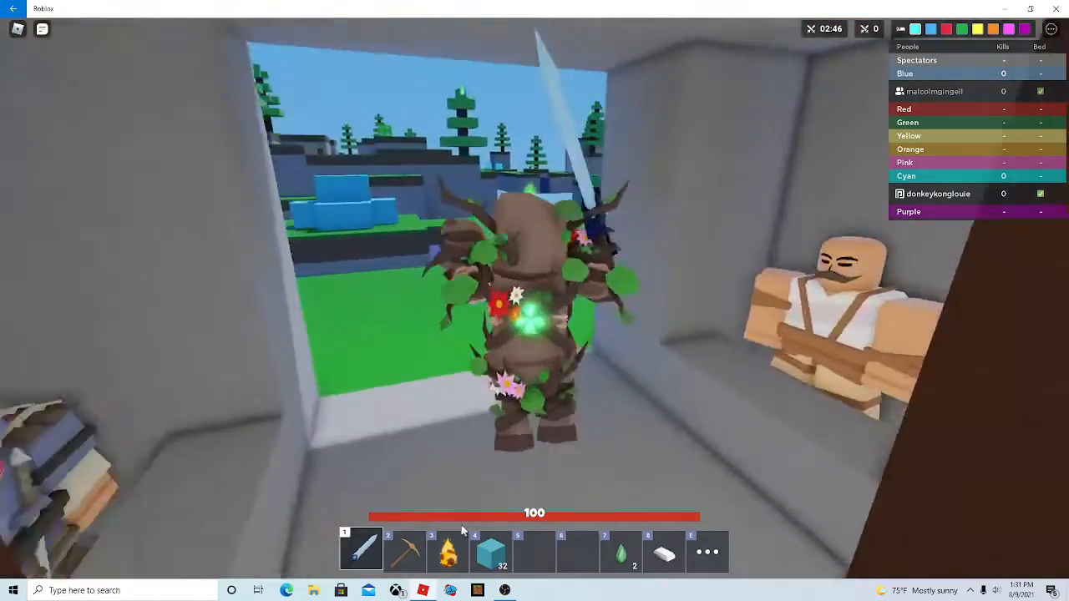